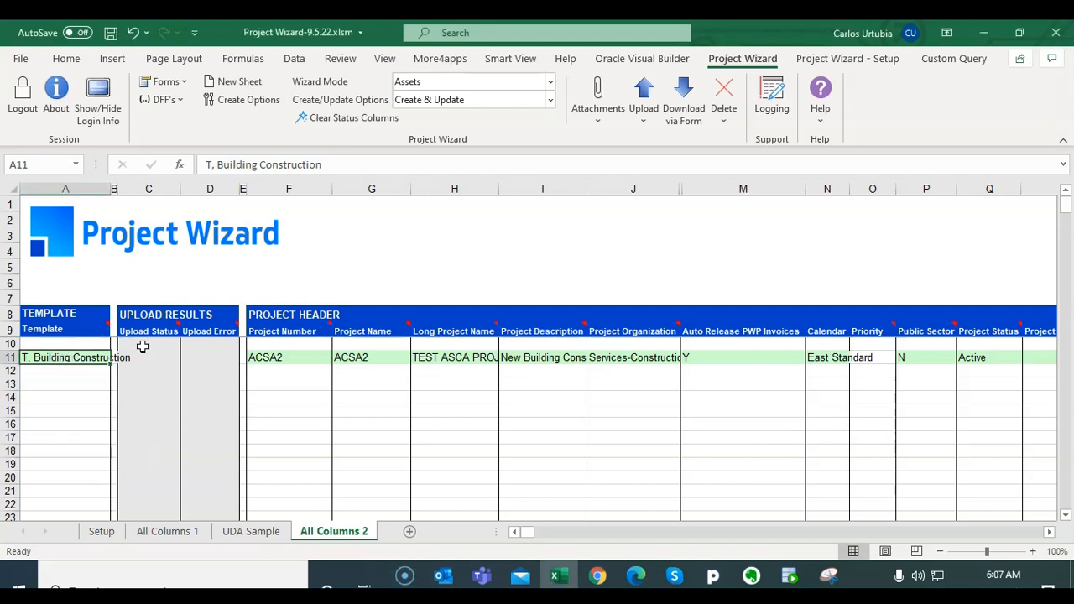
- Select the project row and review its tasks and assets before uploading
{"action": "left_click", "coordinate": [631, 355]}
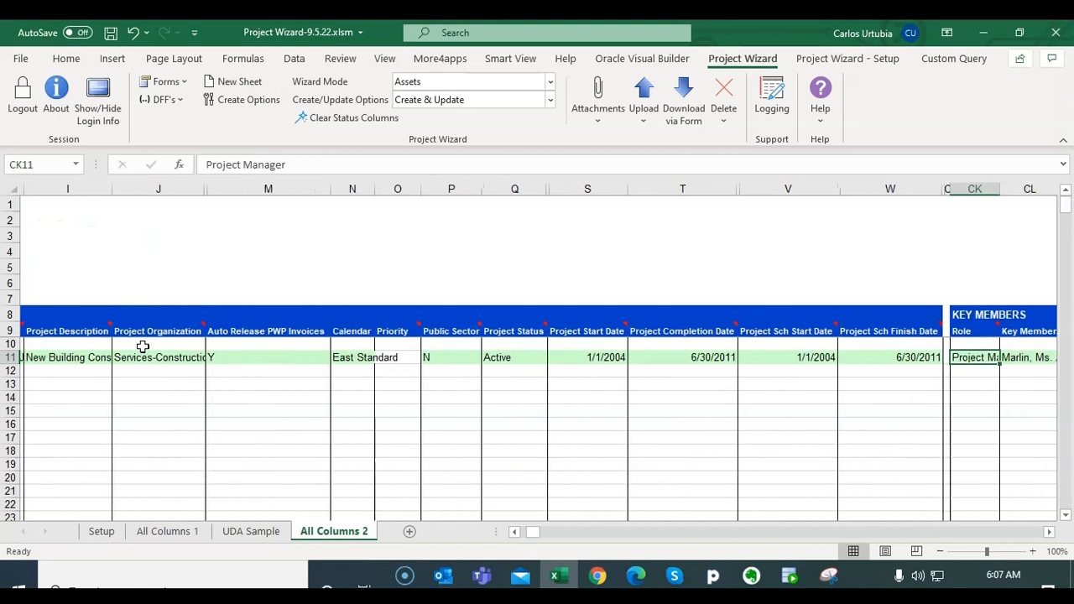
{"action": "scroll", "scroll_direction": "right", "scroll_amount": 3}
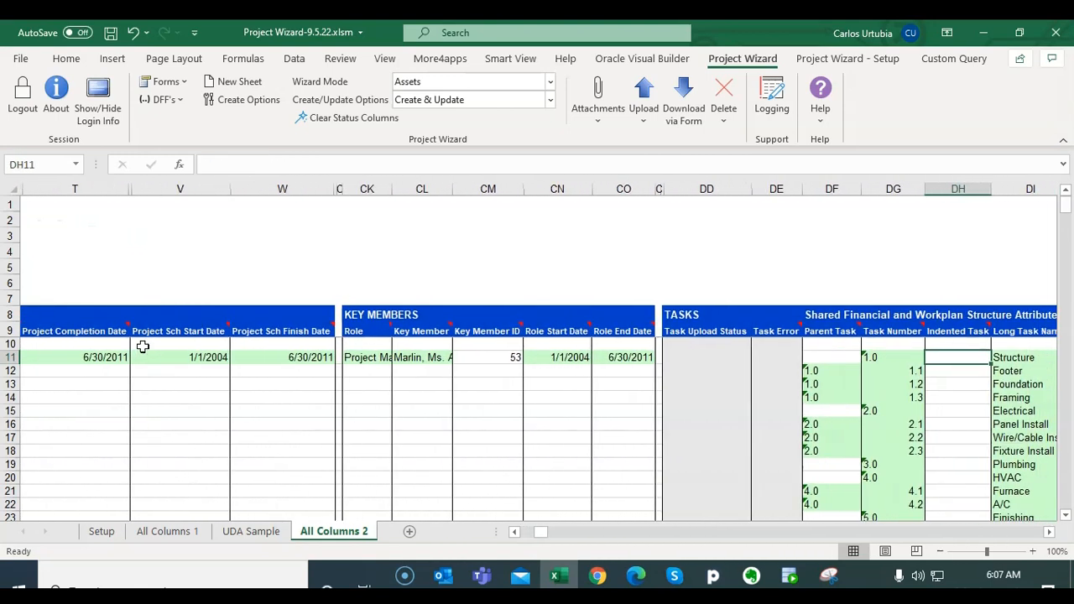
{"action": "scroll", "scroll_direction": "down", "scroll_amount": 3}
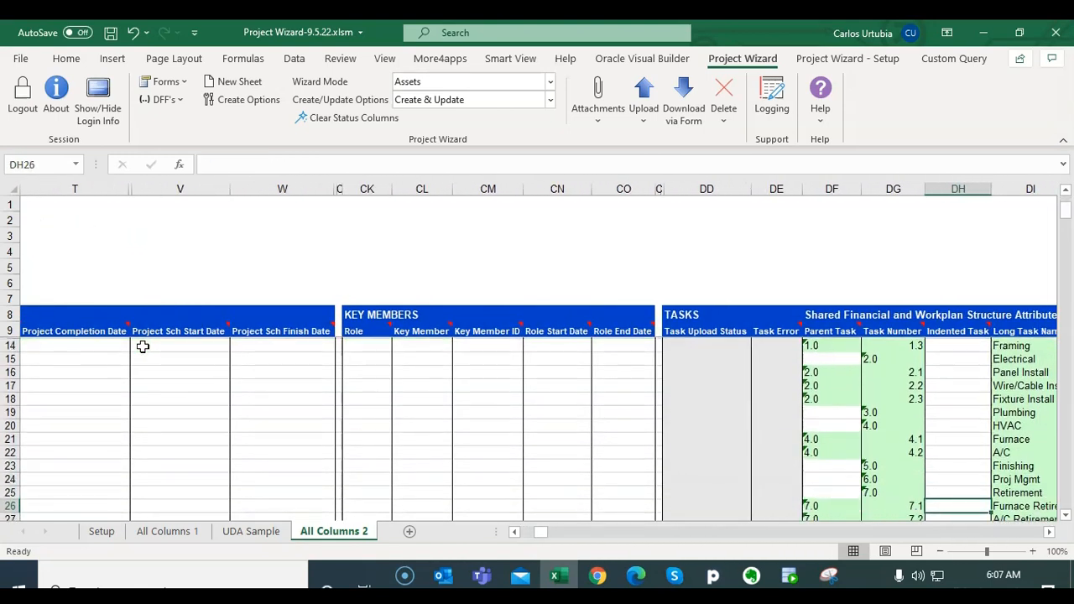
{"action": "scroll", "scroll_direction": "down", "scroll_amount": 3}
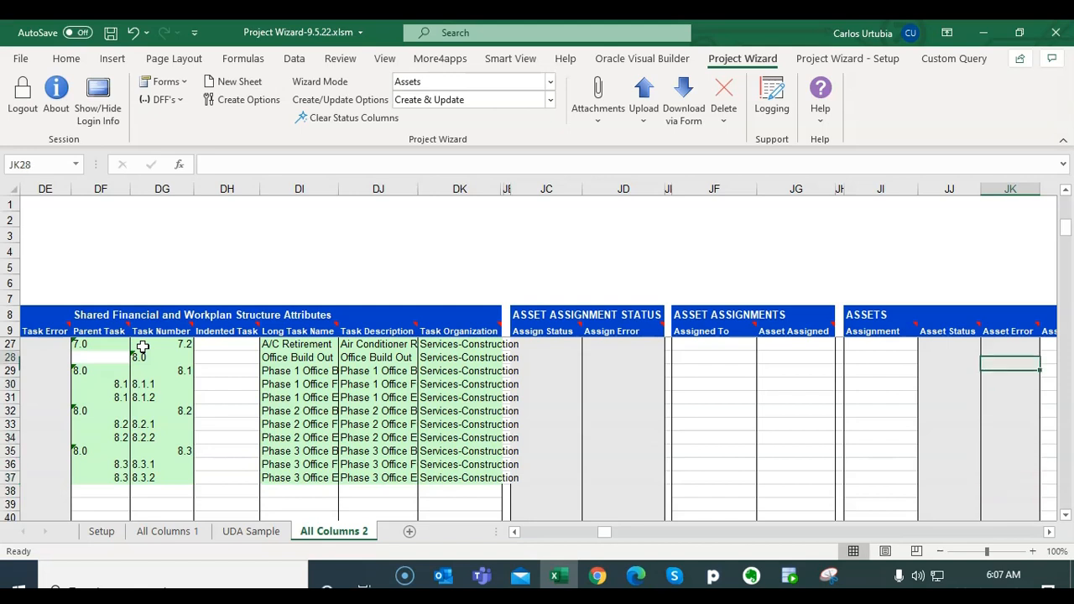
{"action": "scroll", "scroll_direction": "up", "scroll_amount": 3}
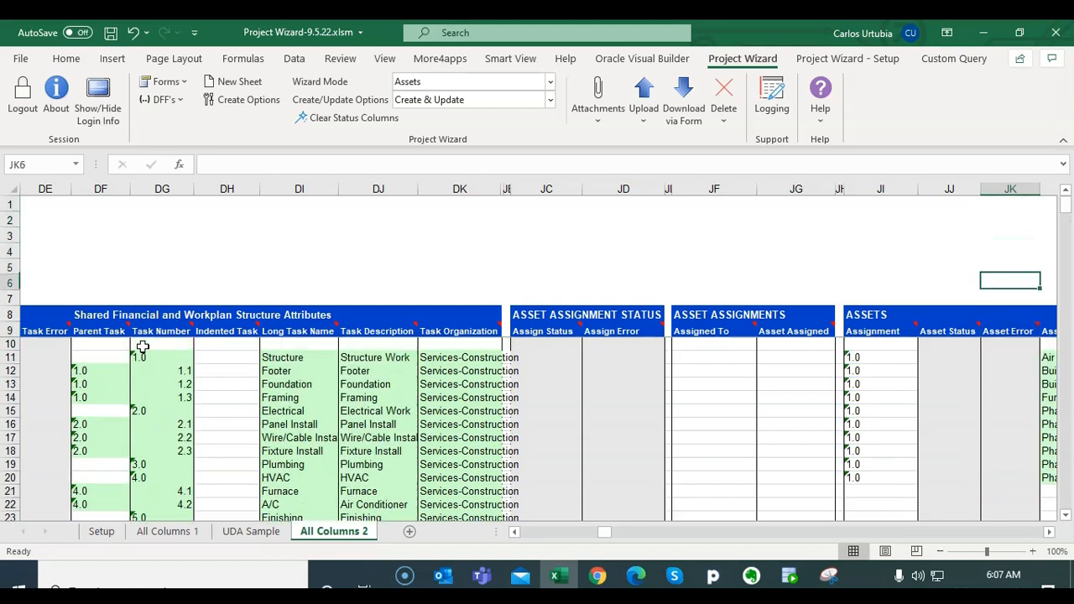
{"action": "left_click", "coordinate": [948, 356]}
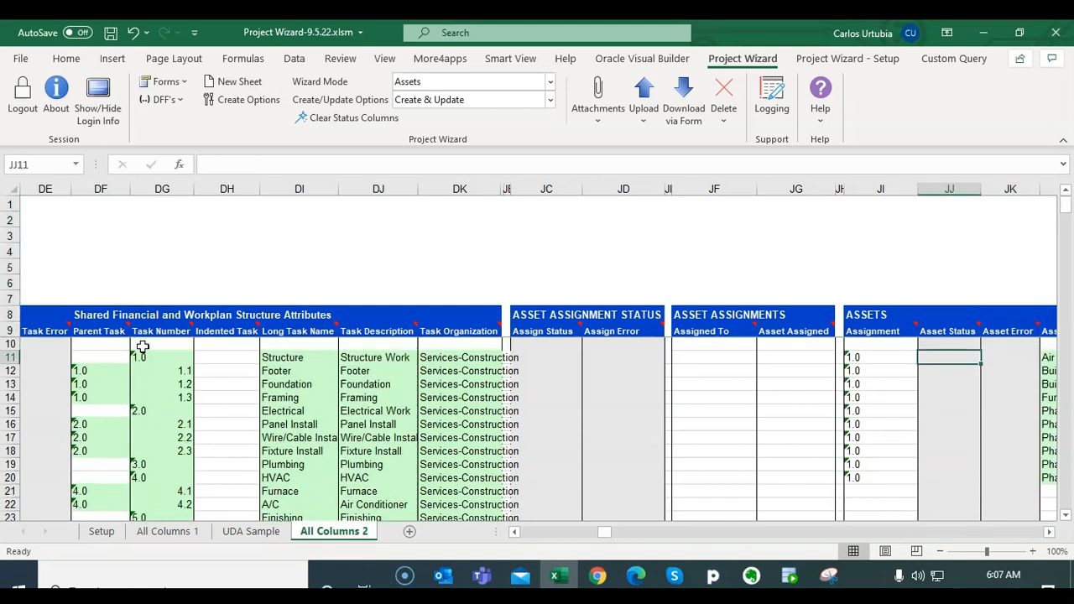
{"action": "scroll", "scroll_direction": "left", "scroll_amount": 3}
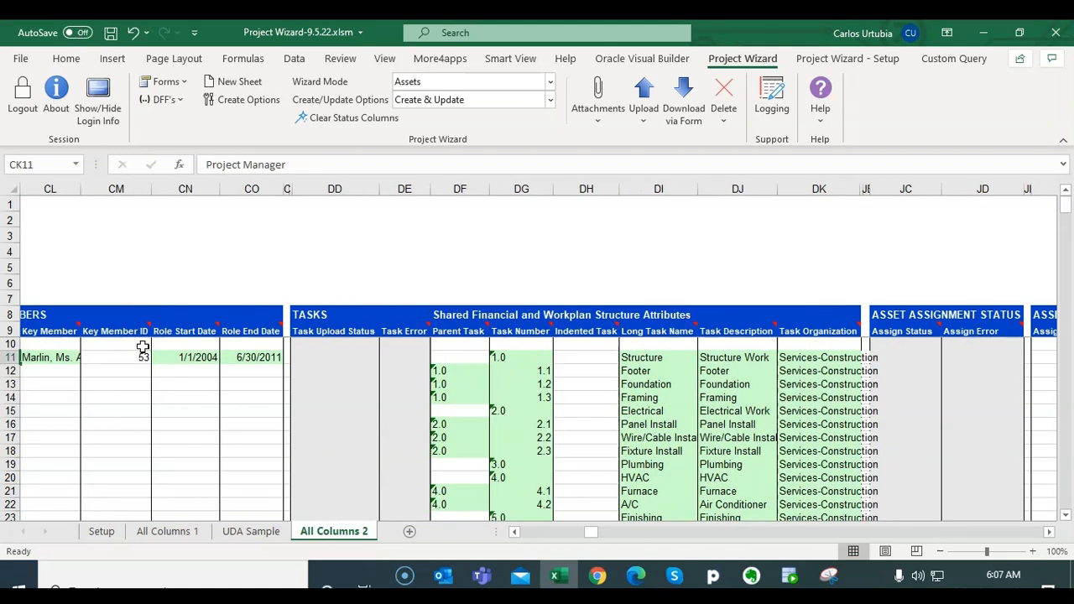
{"action": "scroll", "scroll_direction": "left", "scroll_amount": 3}
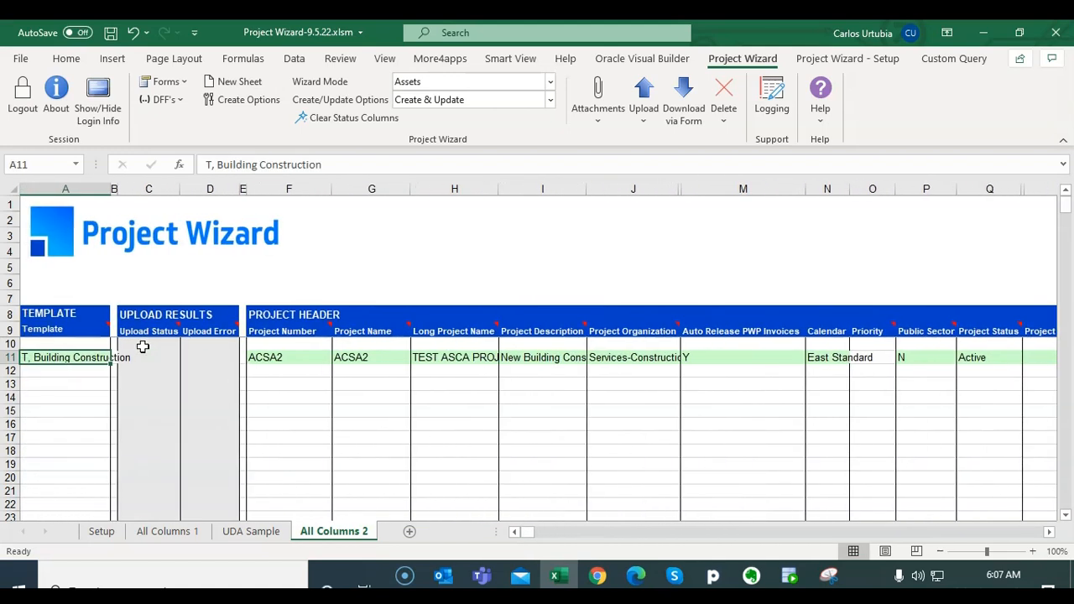
{"action": "mouse_move", "coordinate": [642, 92]}
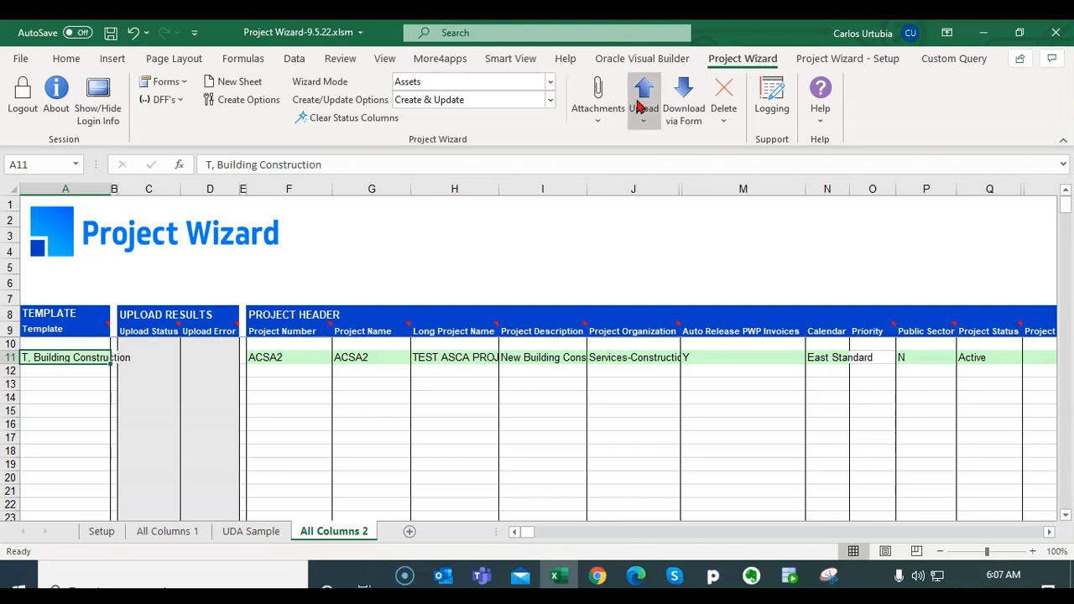
{"action": "mouse_move", "coordinate": [644, 96]}
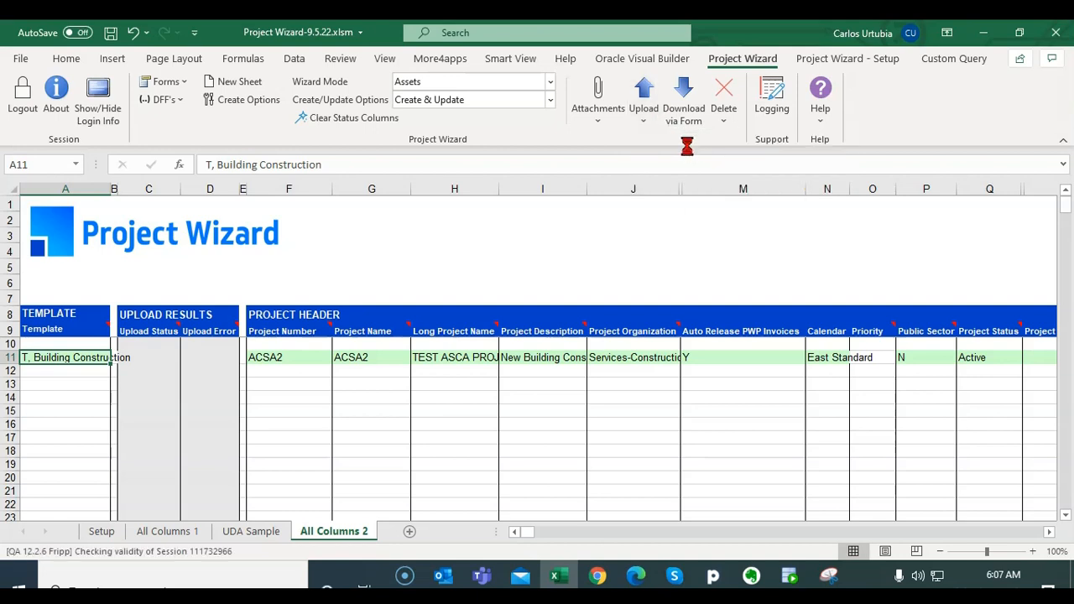
{"action": "scroll", "scroll_direction": "right", "scroll_amount": 3}
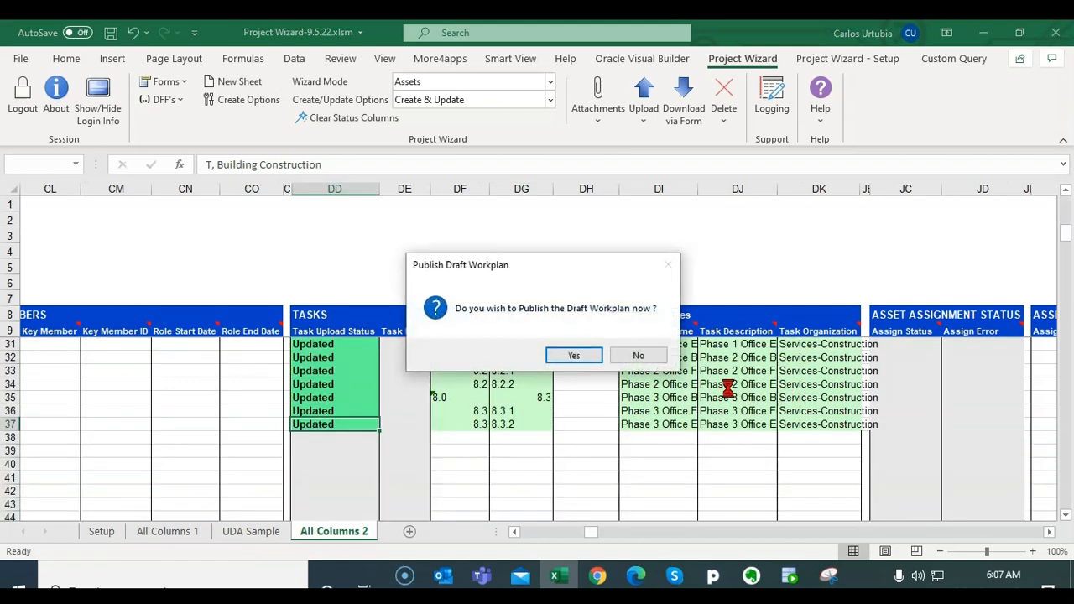
{"action": "mouse_move", "coordinate": [552, 329]}
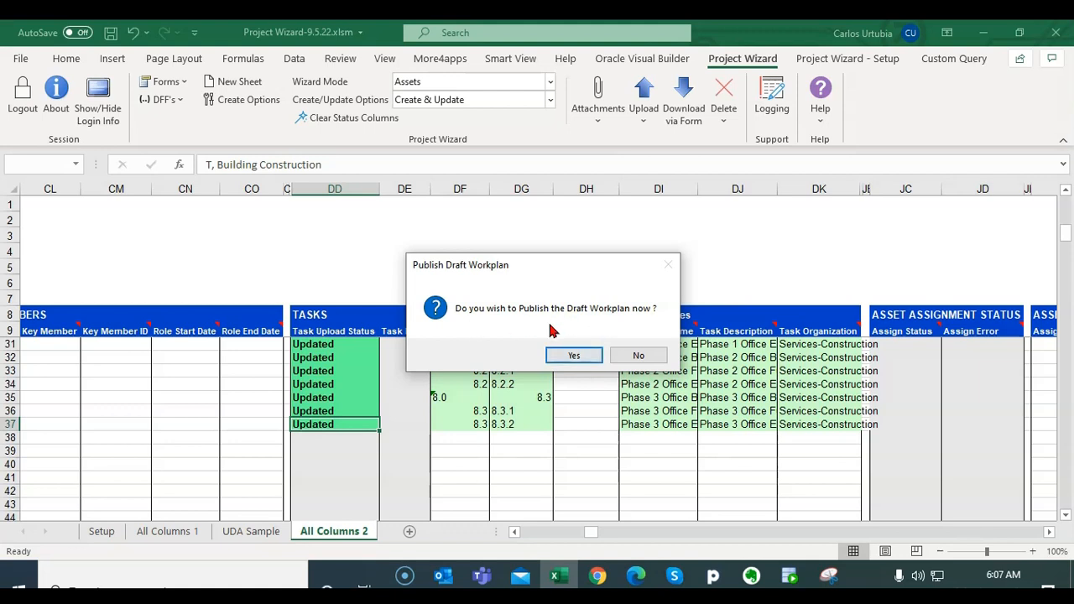
- Upload the selected project with its key member, 27 tasks and 10 assets, publishing the draft workplan
{"action": "left_click", "coordinate": [574, 356]}
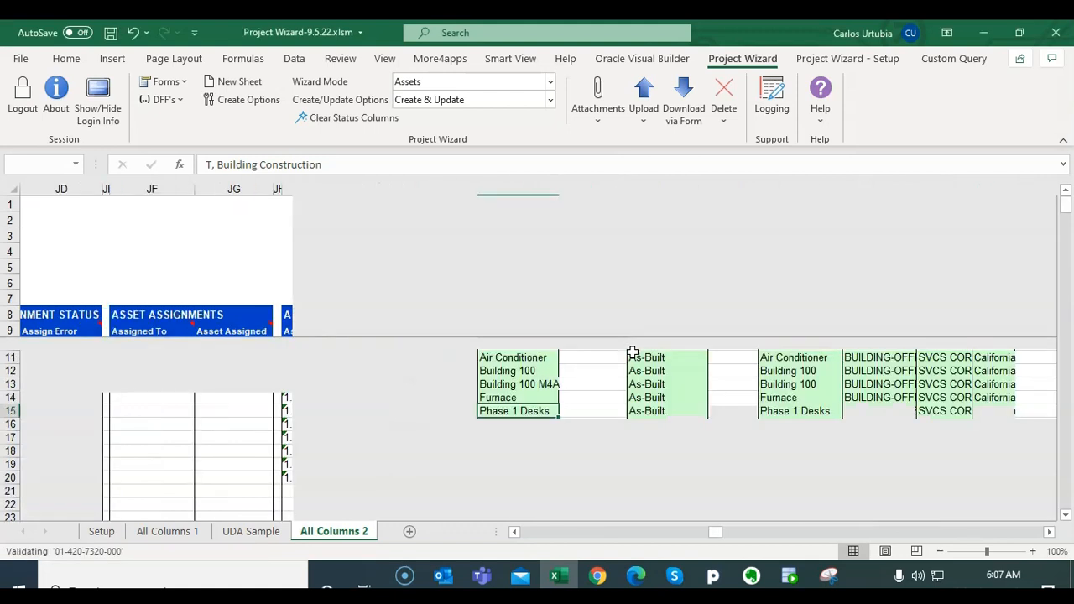
{"action": "left_click", "coordinate": [642, 99]}
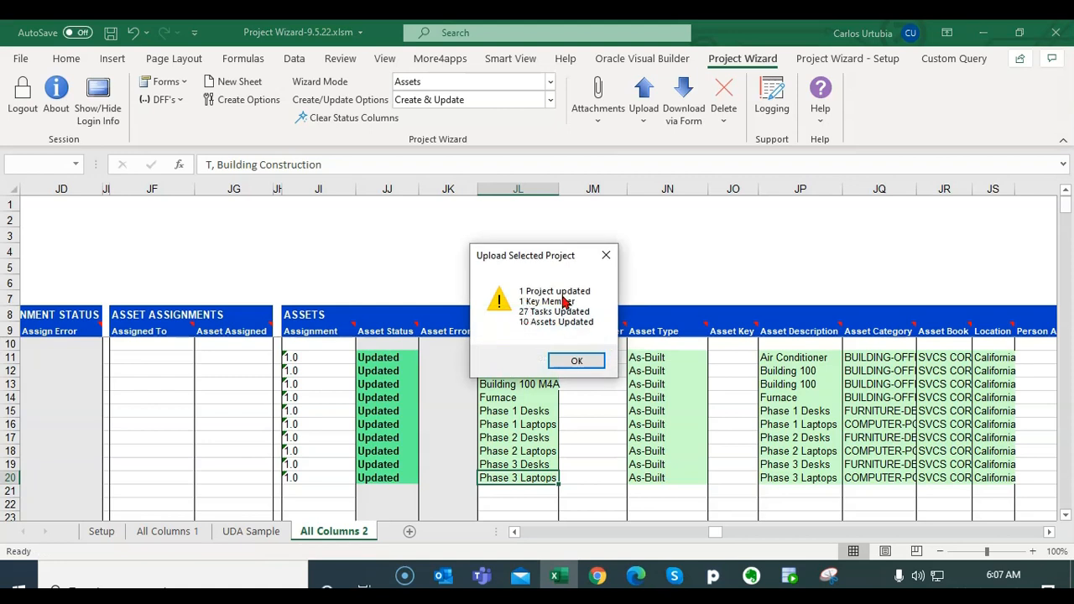
{"action": "mouse_move", "coordinate": [540, 359]}
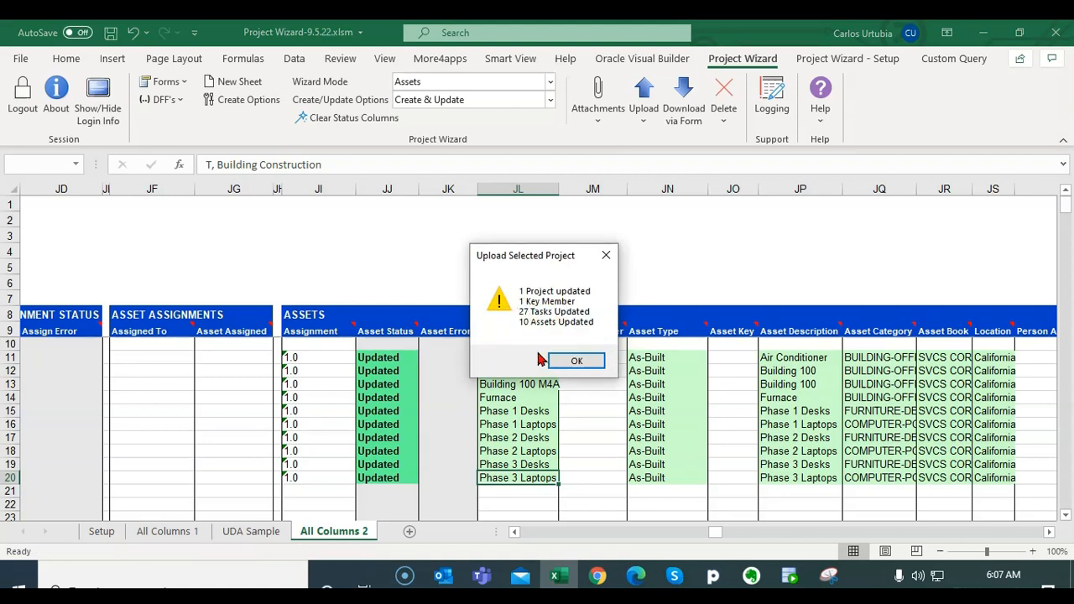
{"action": "mouse_move", "coordinate": [577, 360]}
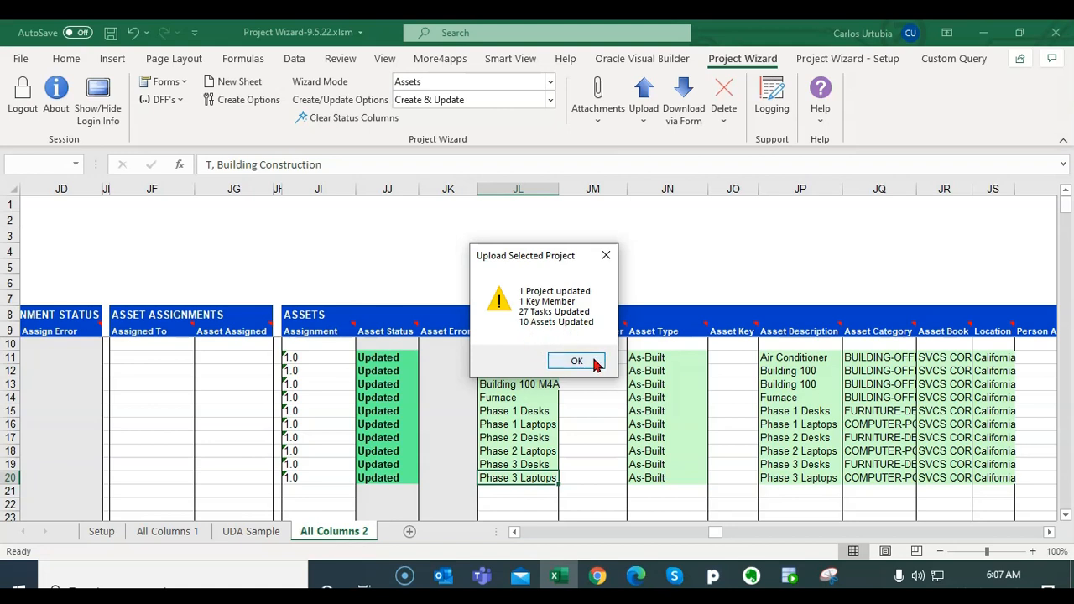
{"action": "left_click", "coordinate": [577, 359]}
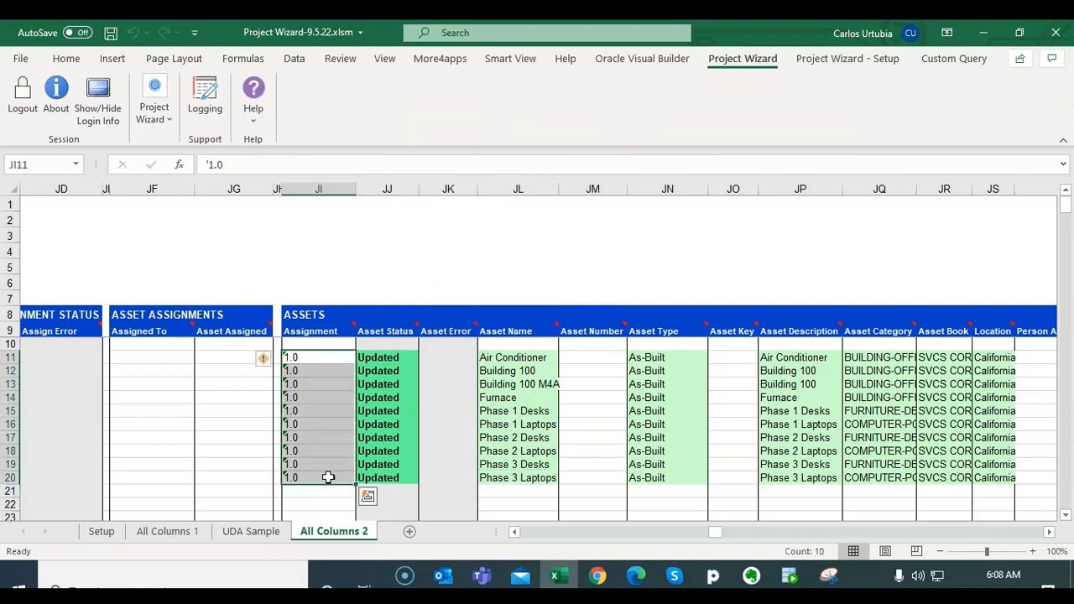
- Switch Wizard Mode to Asset Assignments shown with the asset and upload the ten selected assignments
{"action": "left_click", "coordinate": [154, 101]}
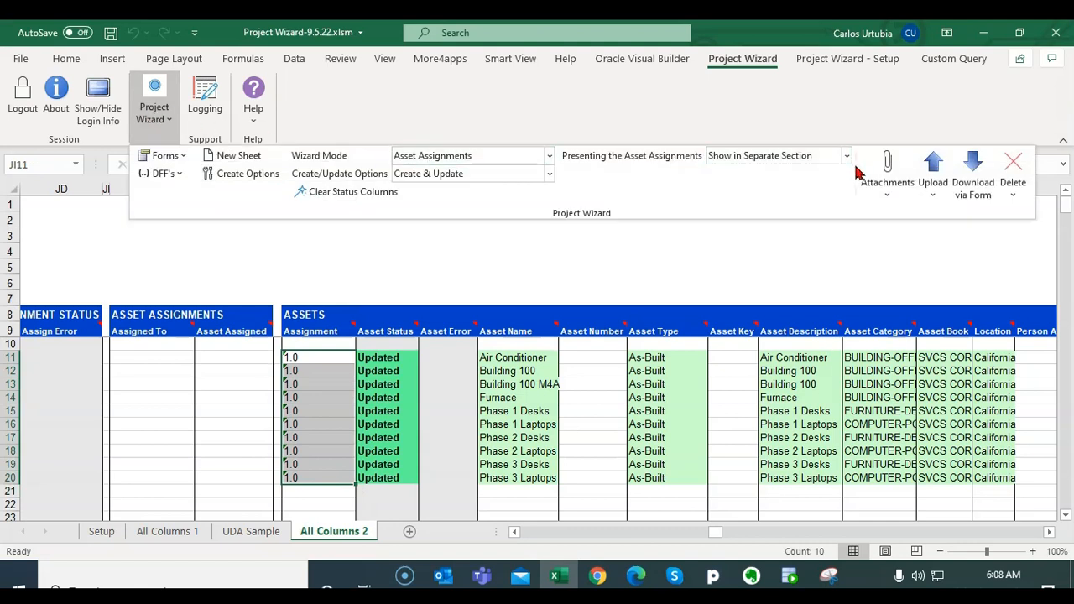
{"action": "left_click", "coordinate": [933, 171]}
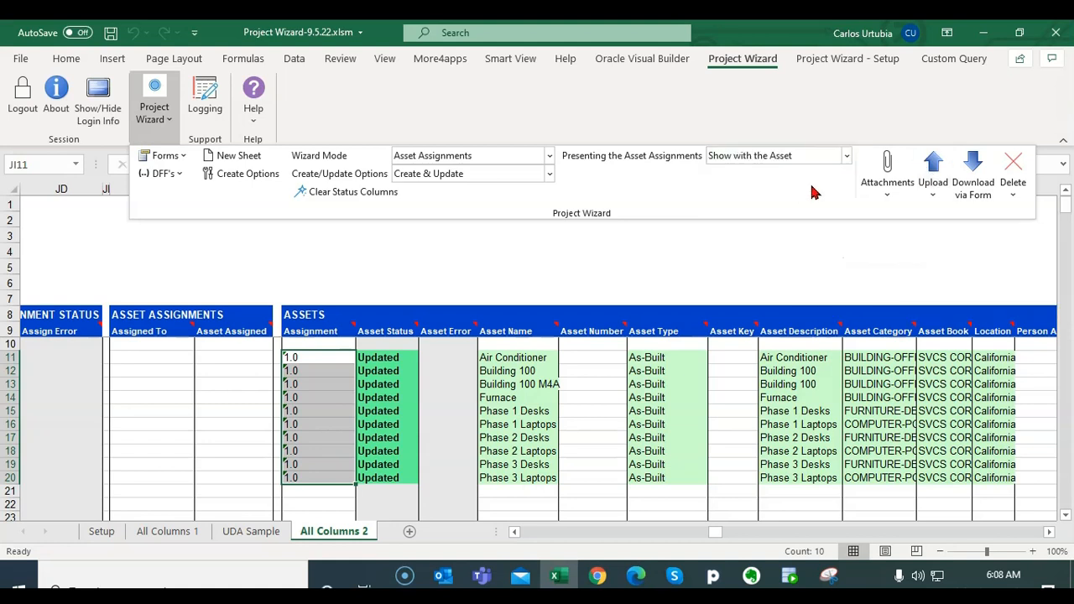
{"action": "left_click", "coordinate": [933, 171]}
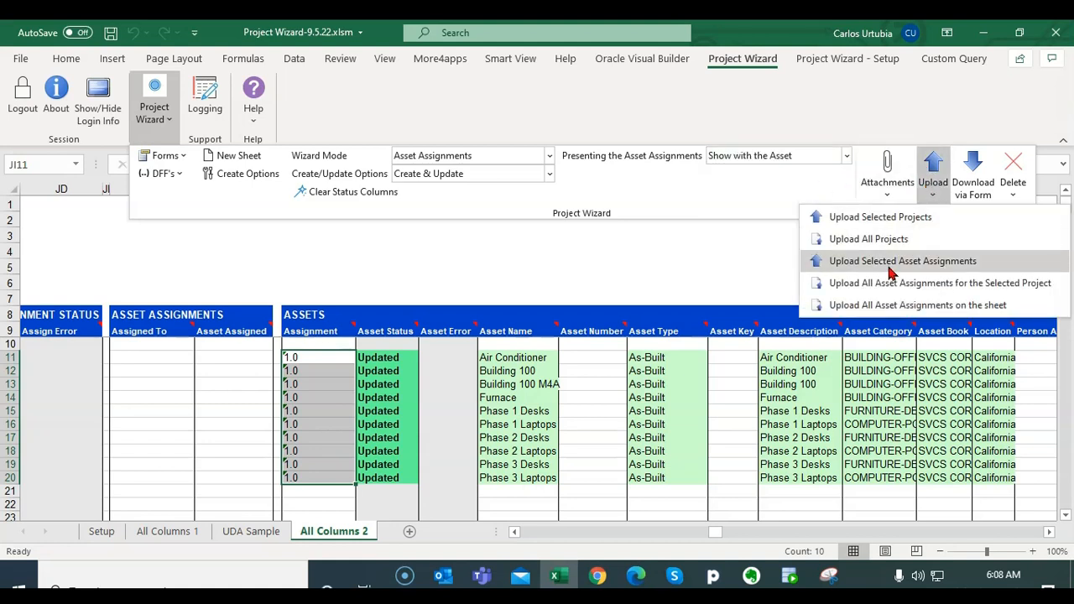
{"action": "left_click", "coordinate": [902, 260]}
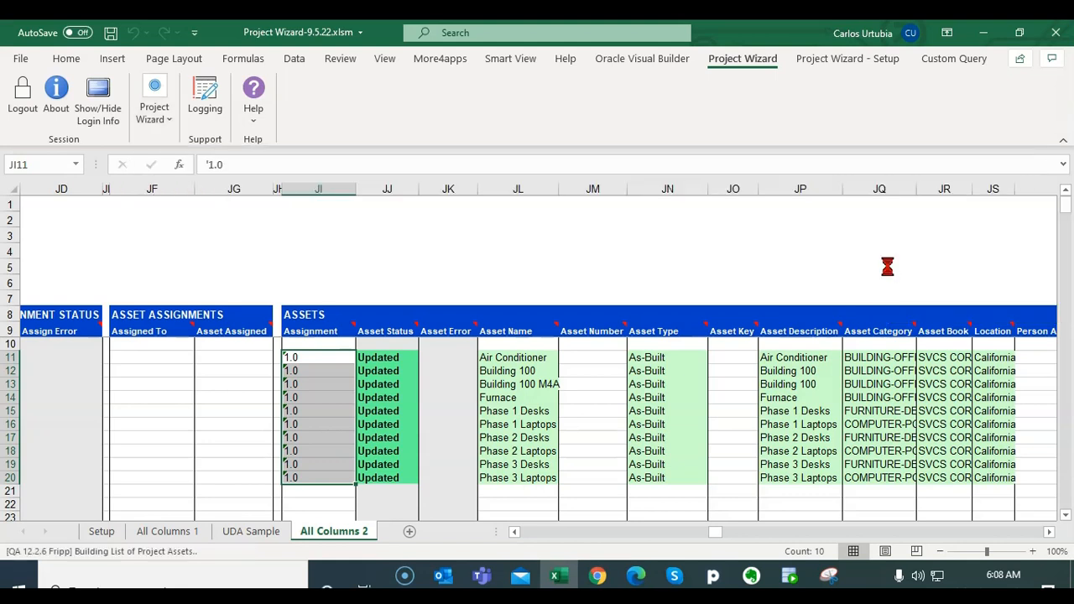
- Confirm the '10 Asset Assignments Loaded' message so all ten rows show Loaded
{"action": "scroll", "scroll_direction": "left", "scroll_amount": 3}
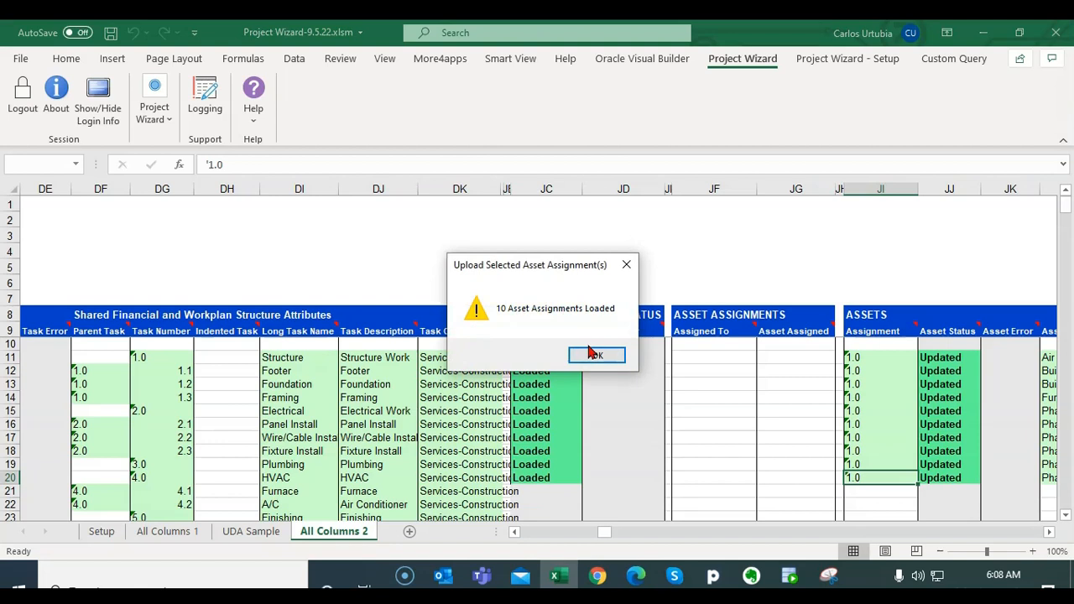
{"action": "left_click", "coordinate": [596, 354]}
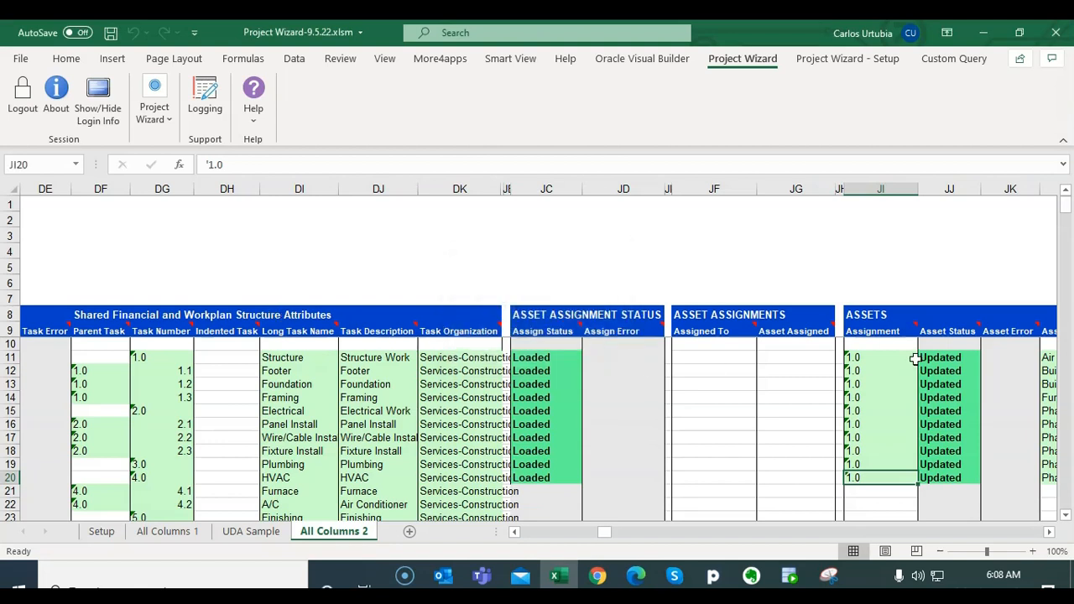
{"action": "mouse_move", "coordinate": [878, 449]}
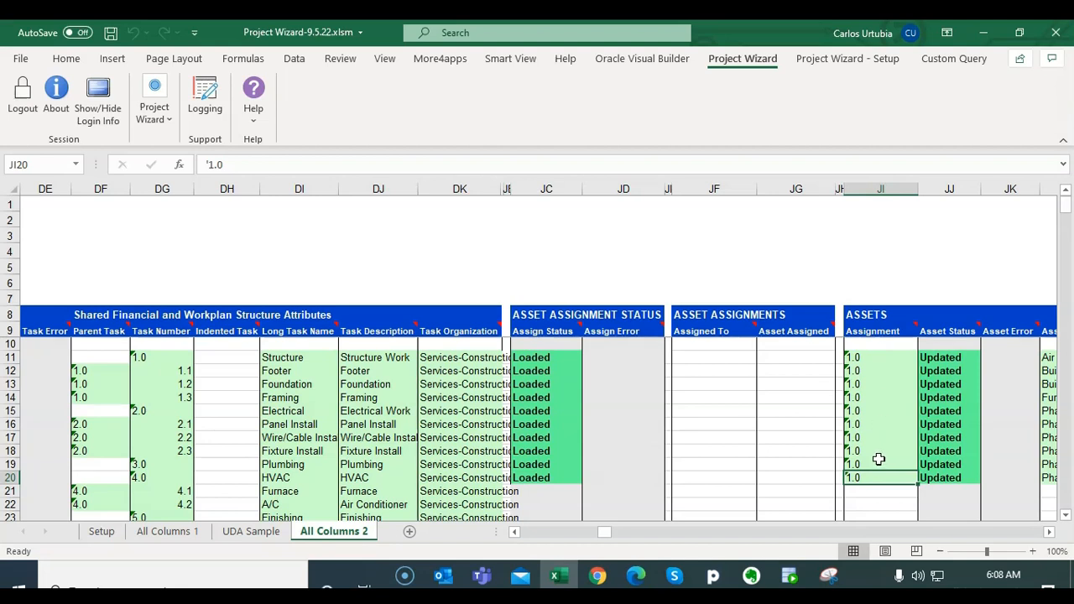
{"action": "mouse_move", "coordinate": [767, 433]}
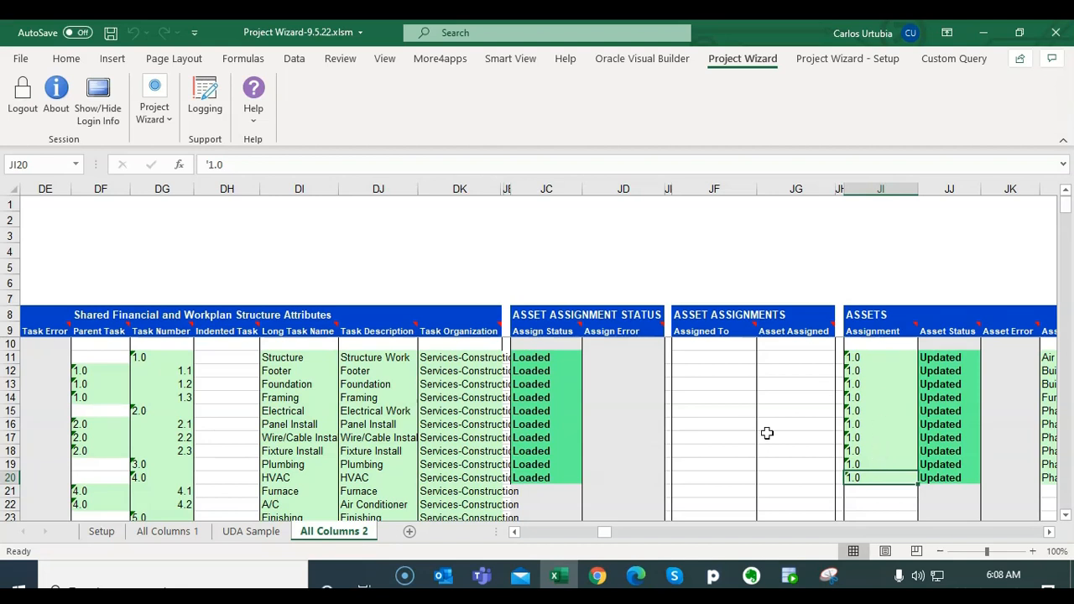